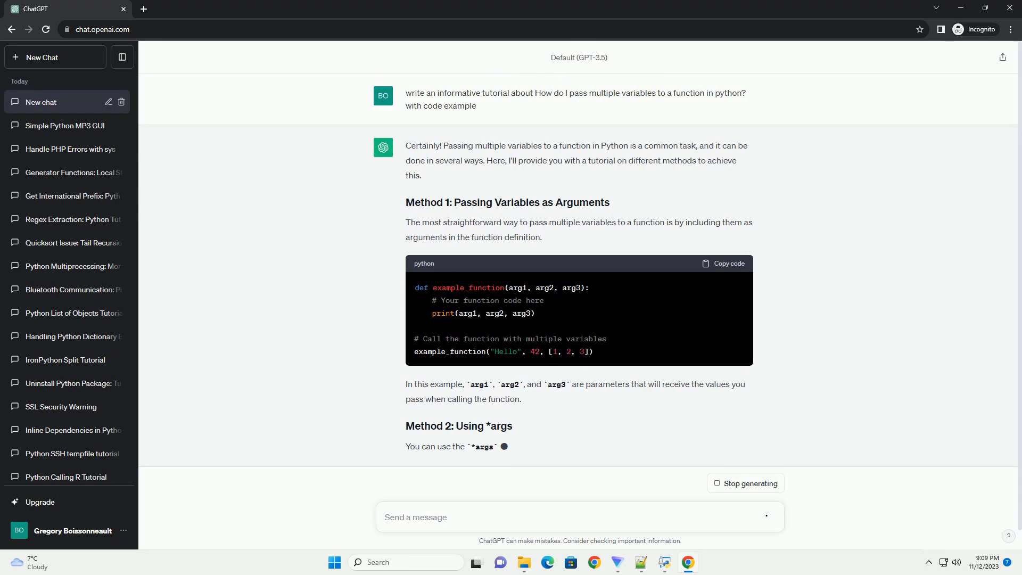
{"action": "scroll", "scroll_direction": "down", "scroll_amount": 3}
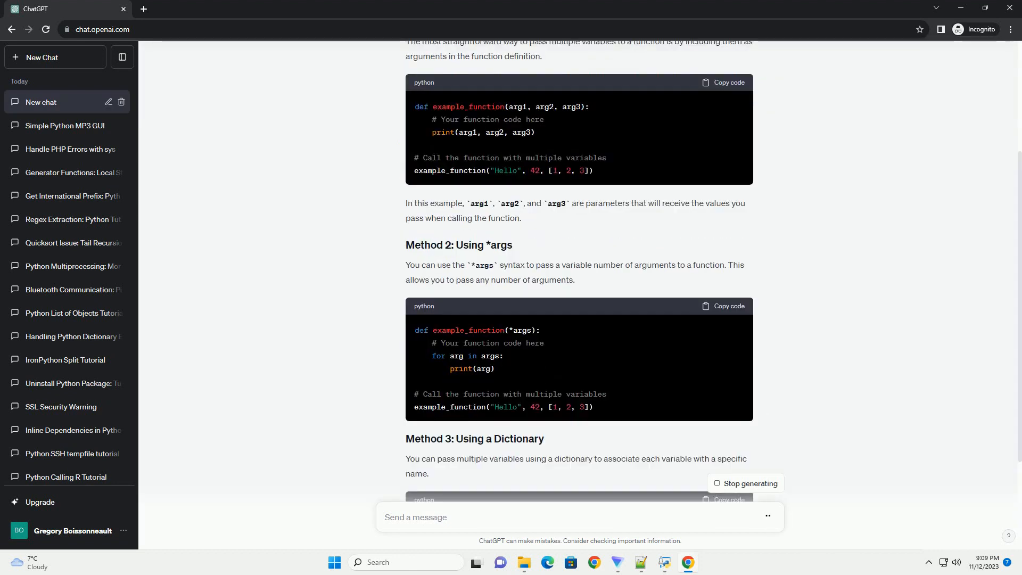
{"action": "scroll", "scroll_direction": "down", "scroll_amount": 3}
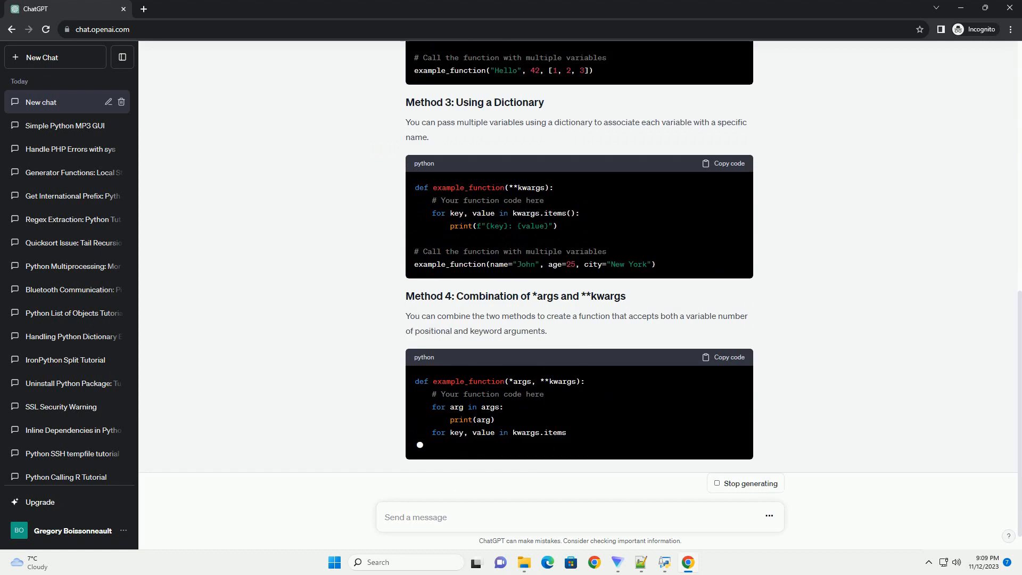